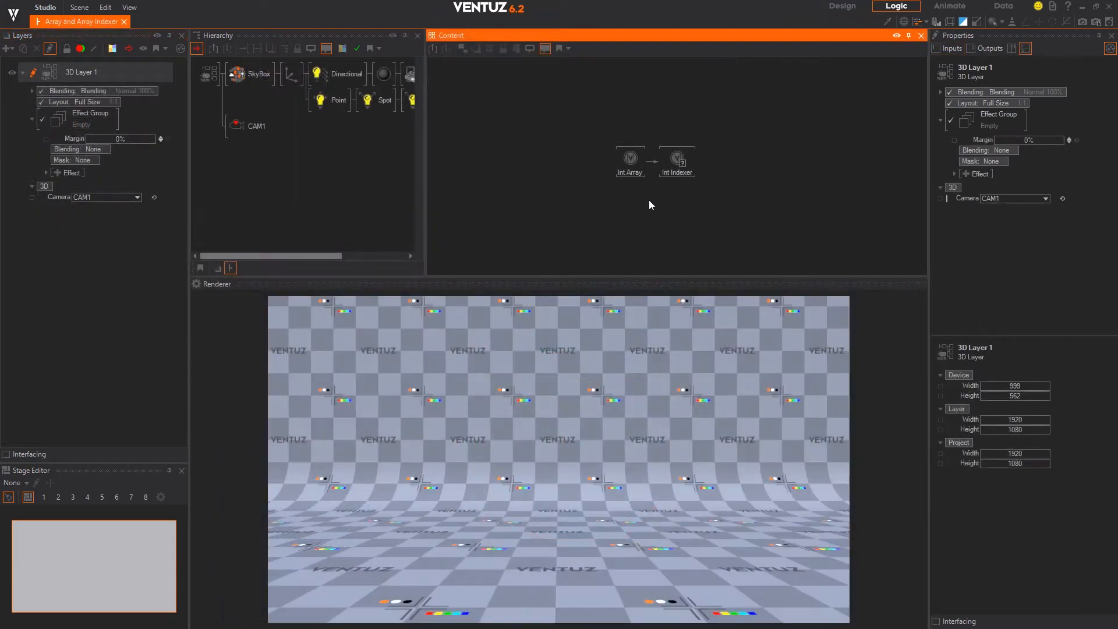
Select the Int Array node to reveal its array values 1, 2, 3, 4, 5 in Properties.
left_click(630, 158)
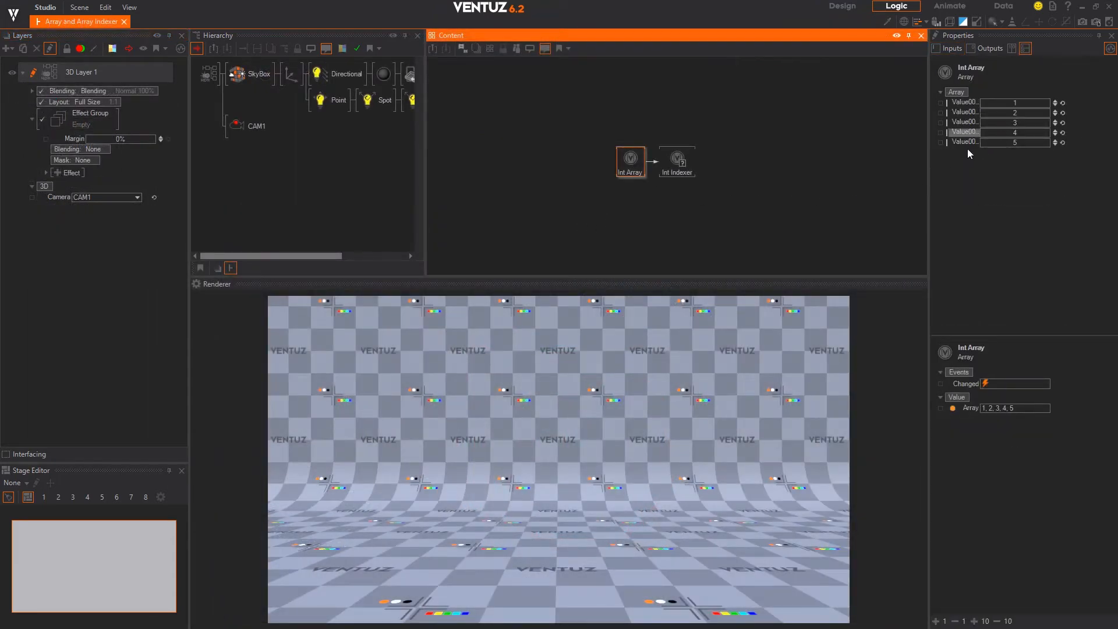